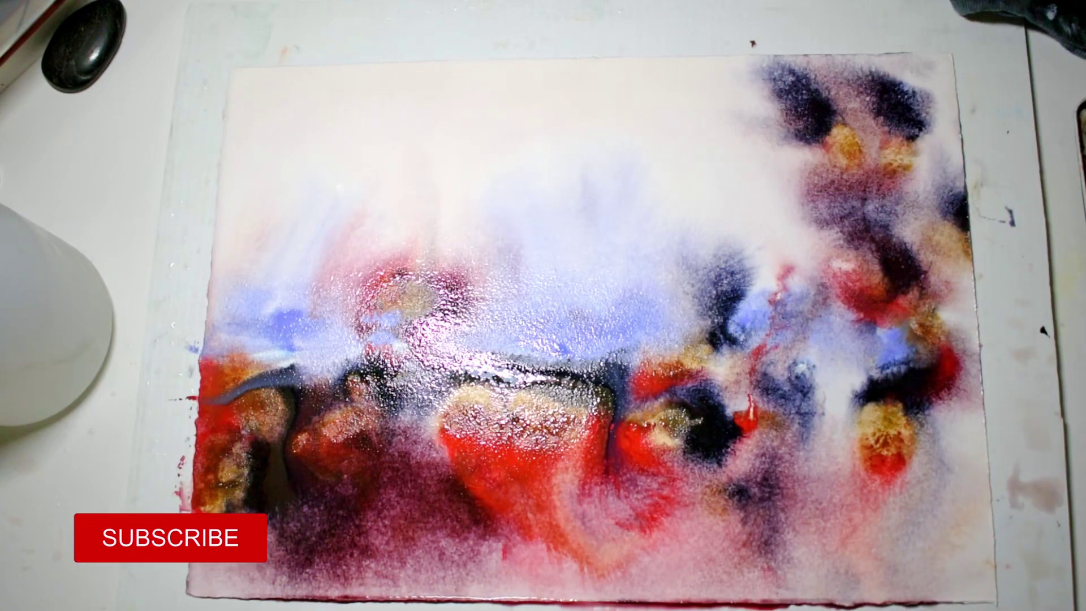
pyautogui.click(161, 537)
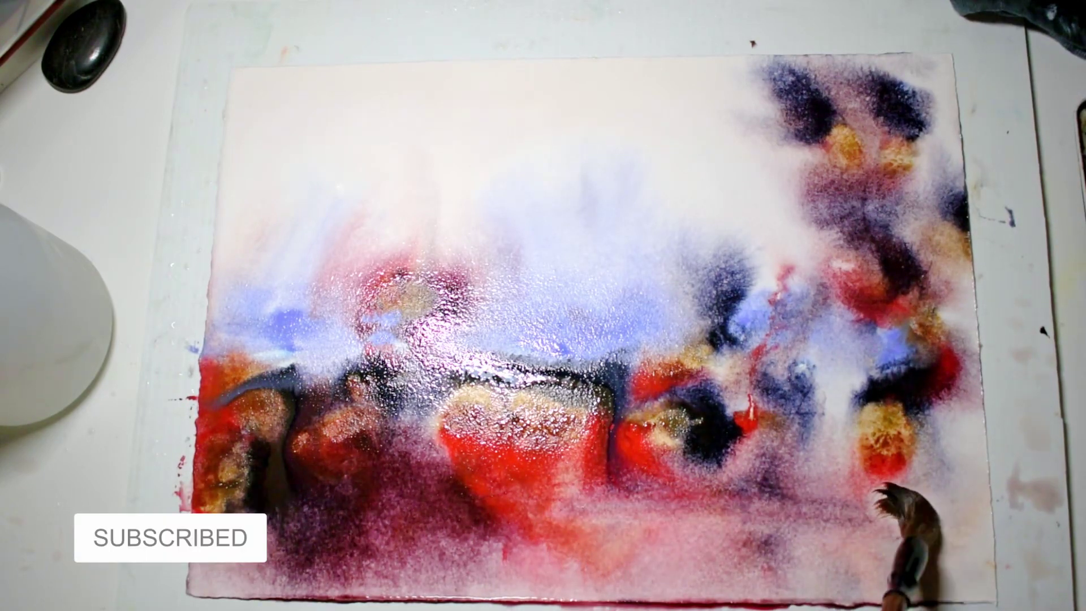